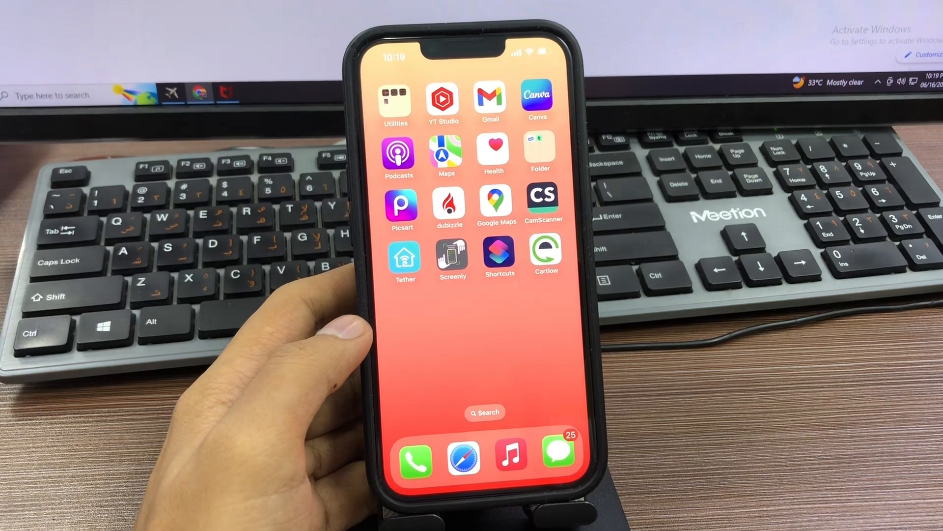
Step: View the 'Download apps without payment' photo on the second home page, then return to the first page
{"action": "scroll", "scroll_direction": "left", "scroll_amount": 3}
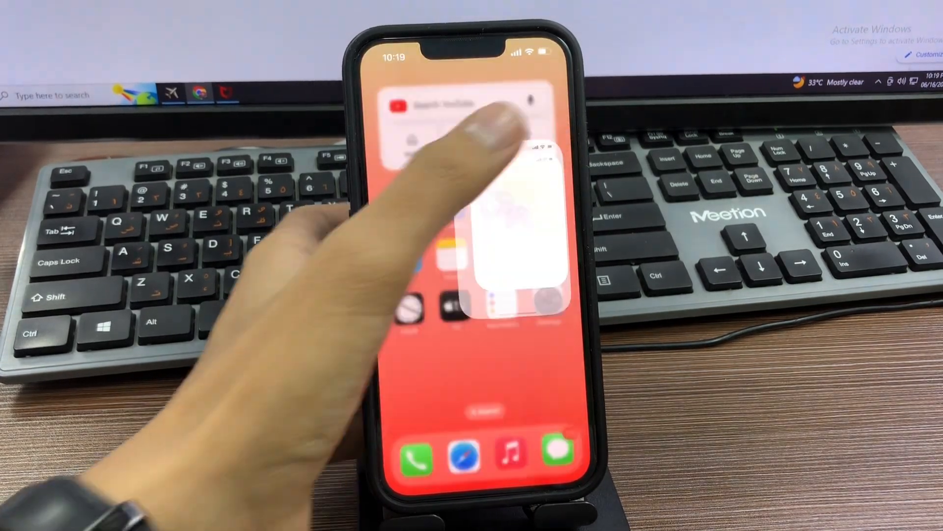
{"action": "left_click", "coordinate": [488, 228]}
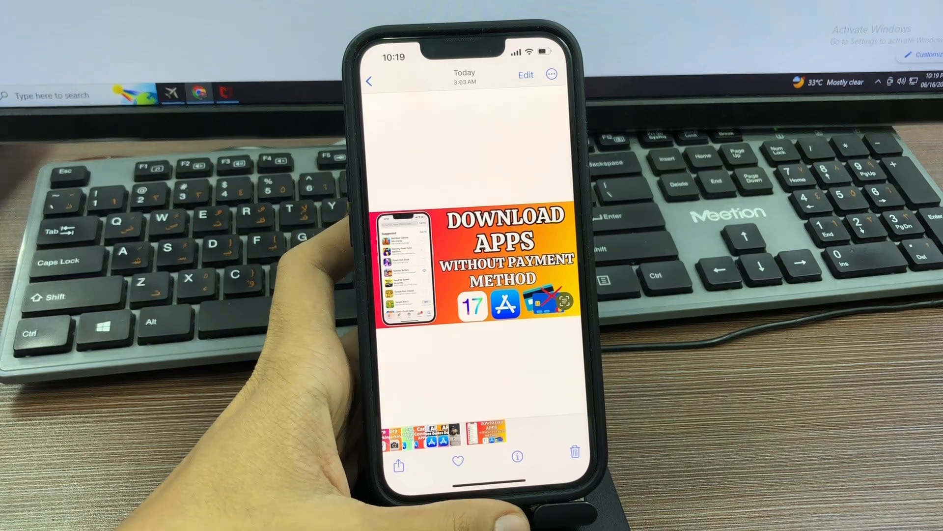
{"action": "left_click", "coordinate": [369, 81]}
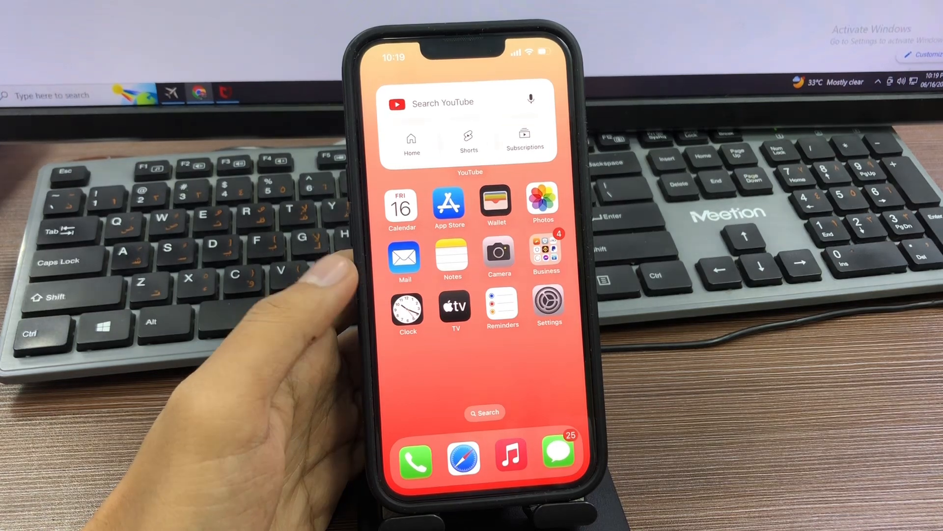
Step: Open the App Store and go to its Account page
{"action": "scroll", "scroll_direction": "left", "scroll_amount": 3}
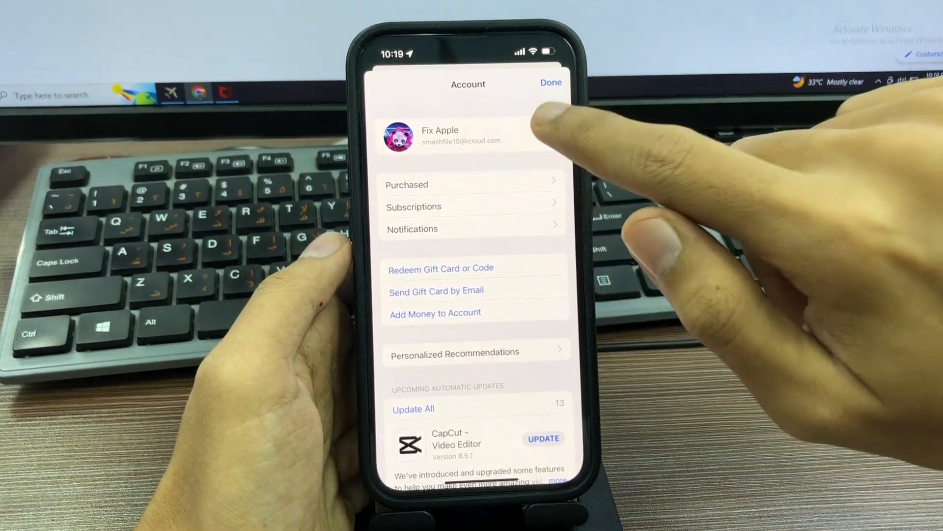
Step: Open the Apple ID details and go to the Country/Region page
{"action": "left_click", "coordinate": [552, 82]}
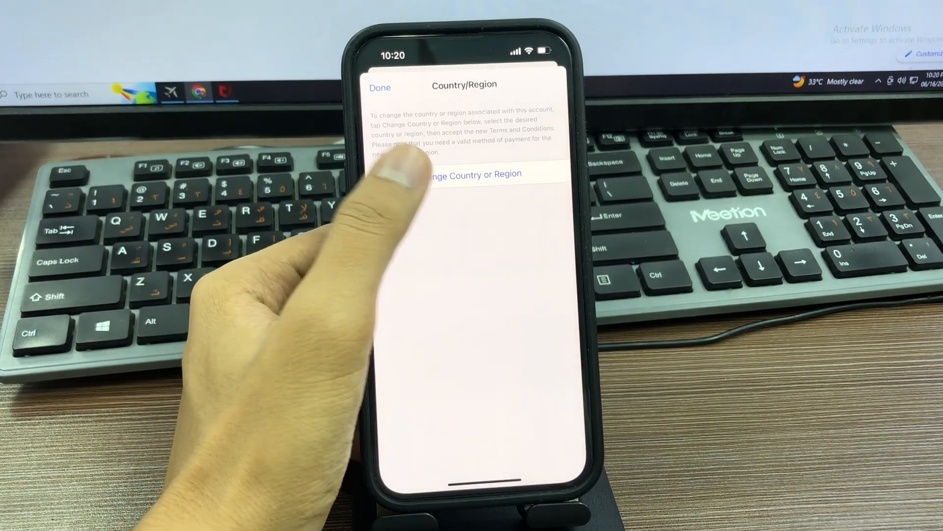
Step: Change the account region, scrolling the country list down to United Arab Emirates
{"action": "left_click", "coordinate": [474, 174]}
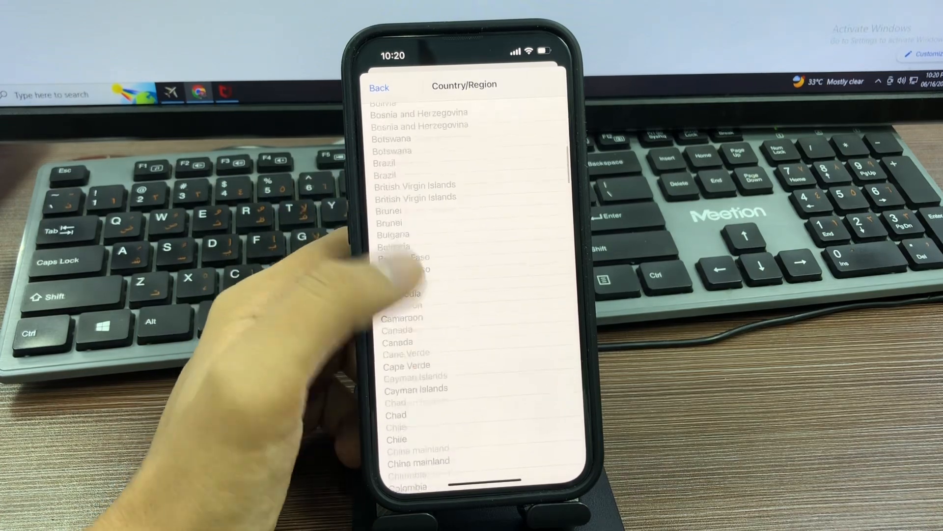
{"action": "scroll", "scroll_direction": "down", "scroll_amount": 3}
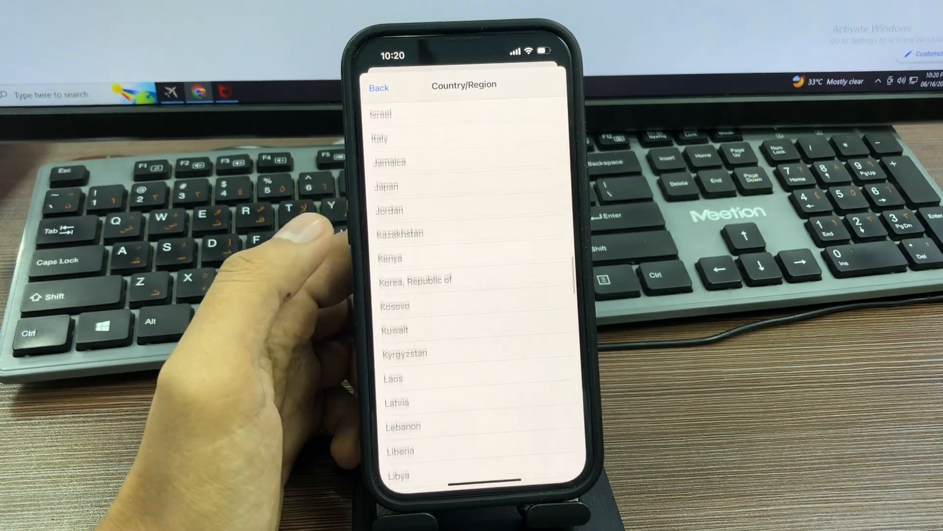
{"action": "scroll", "scroll_direction": "down", "scroll_amount": 3}
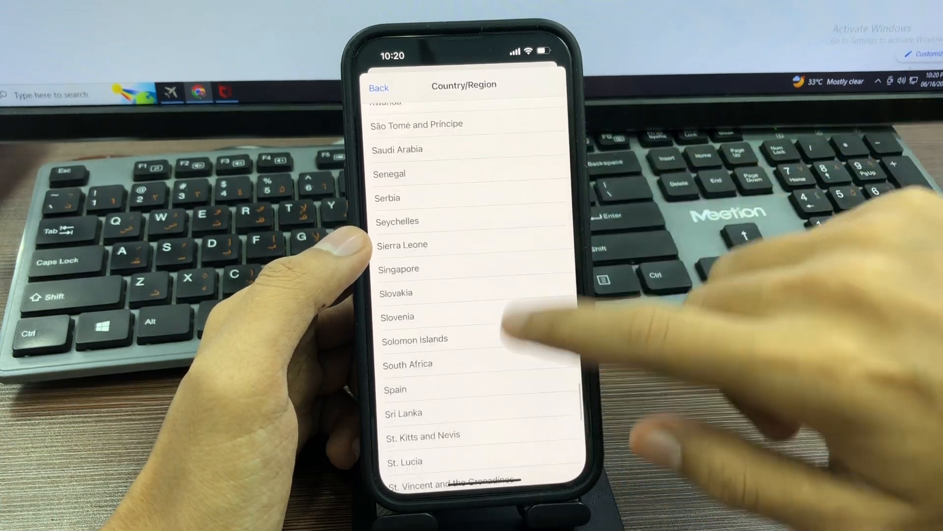
{"action": "scroll", "scroll_direction": "down", "scroll_amount": 3}
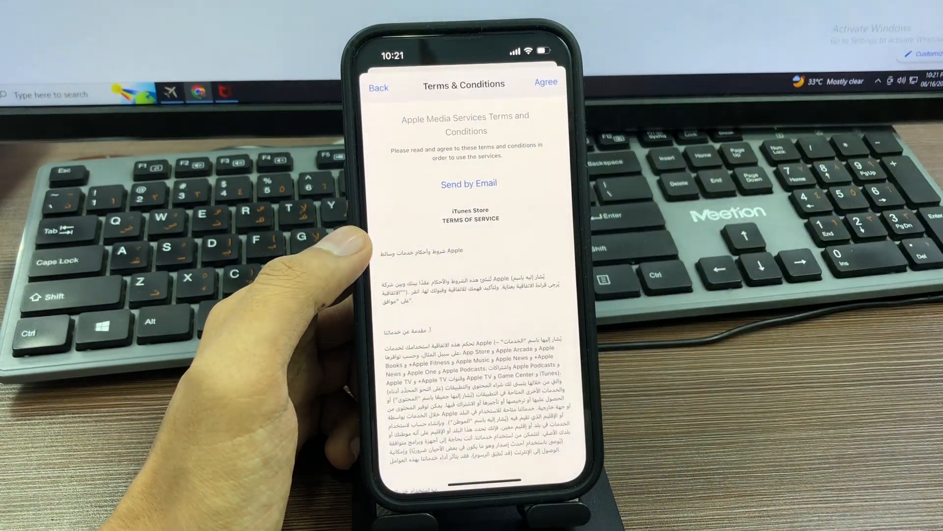
Step: Agree to the Apple Media Services Terms & Conditions
{"action": "left_click", "coordinate": [545, 81]}
{"action": "type", "text": "K"}
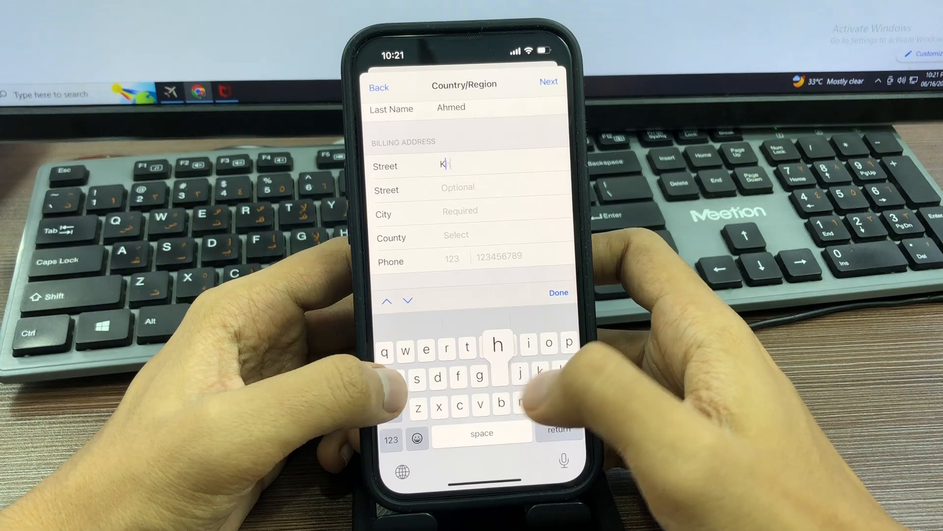
Step: Fill the UAE billing address (street 'halifa') and phone, then submit
{"action": "type", "text": "halifa street"}
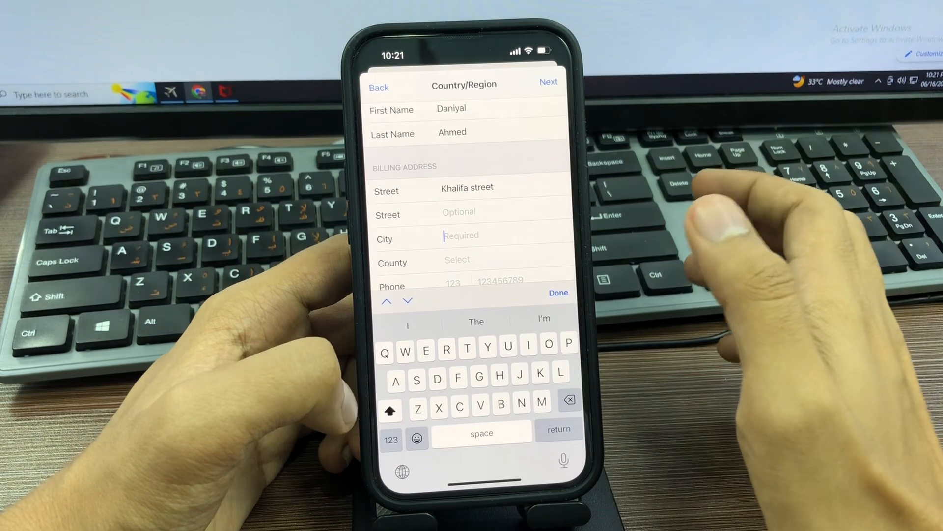
{"action": "type", "text": "Alain"}
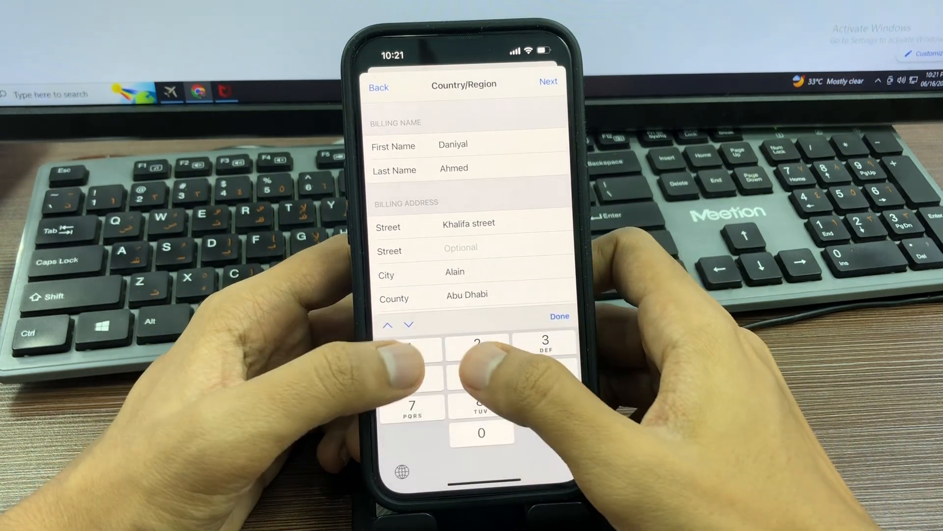
{"action": "type", "text": "123"}
{"action": "type", "text": "456789"}
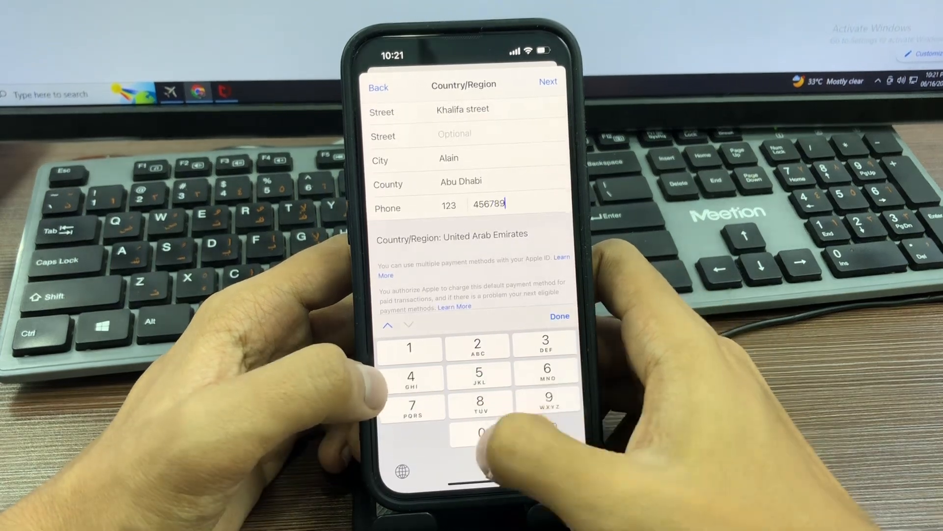
{"action": "left_click", "coordinate": [481, 432]}
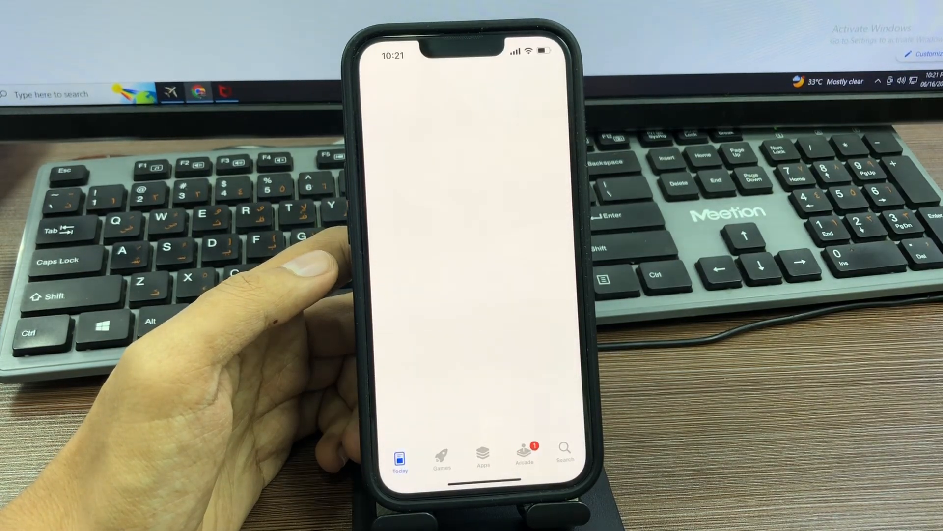
Step: Finish the region change and bring up the App Store Search page
{"action": "left_click", "coordinate": [399, 451]}
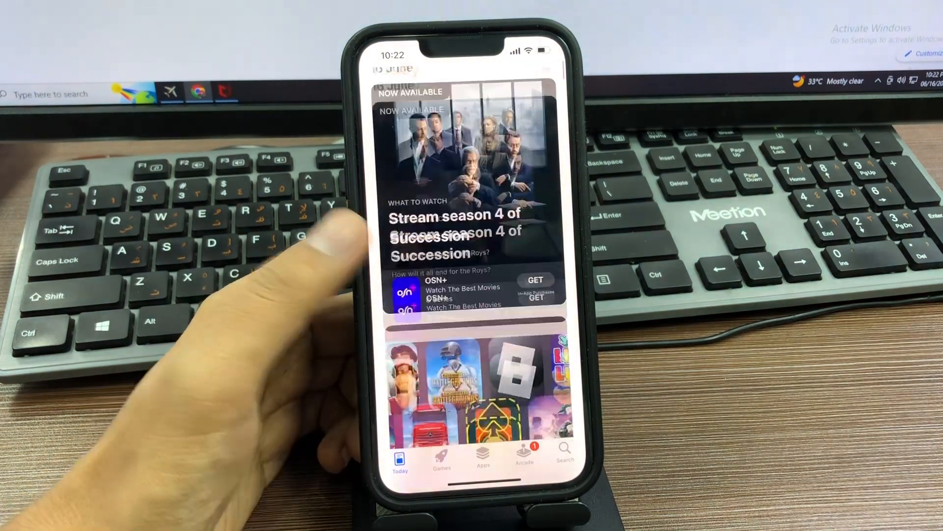
{"action": "scroll", "scroll_direction": "down", "scroll_amount": 3}
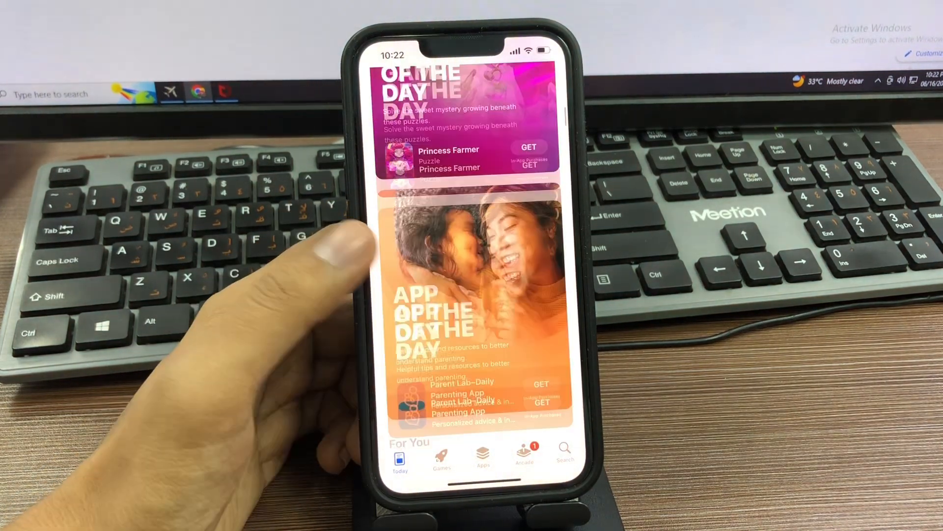
{"action": "left_click", "coordinate": [564, 450]}
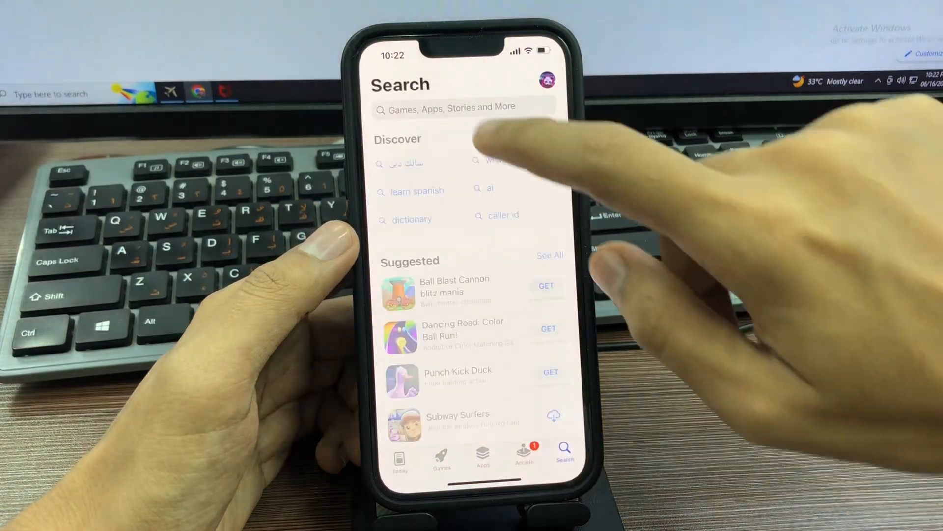
Step: Search for 'apps', get ChatGPT from the results, and swipe back home
{"action": "type", "text": "apps"}
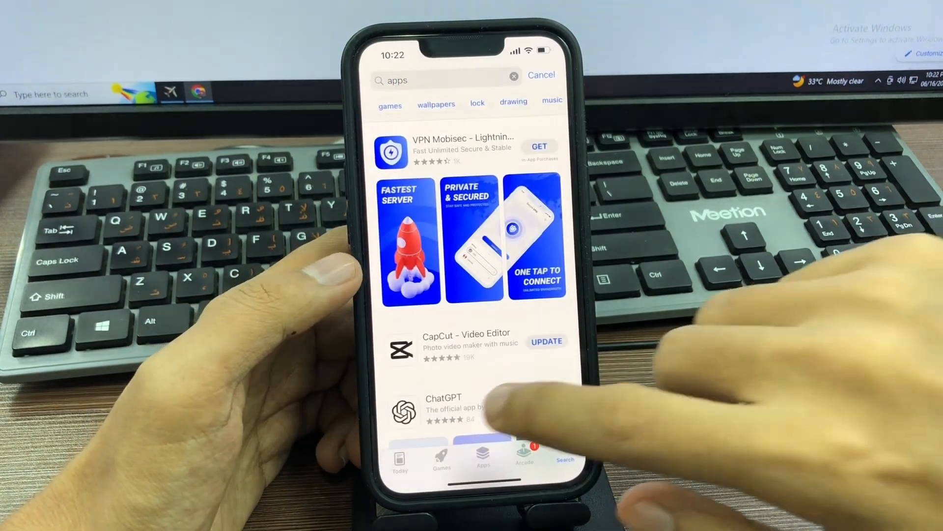
{"action": "scroll", "scroll_direction": "down", "scroll_amount": 3}
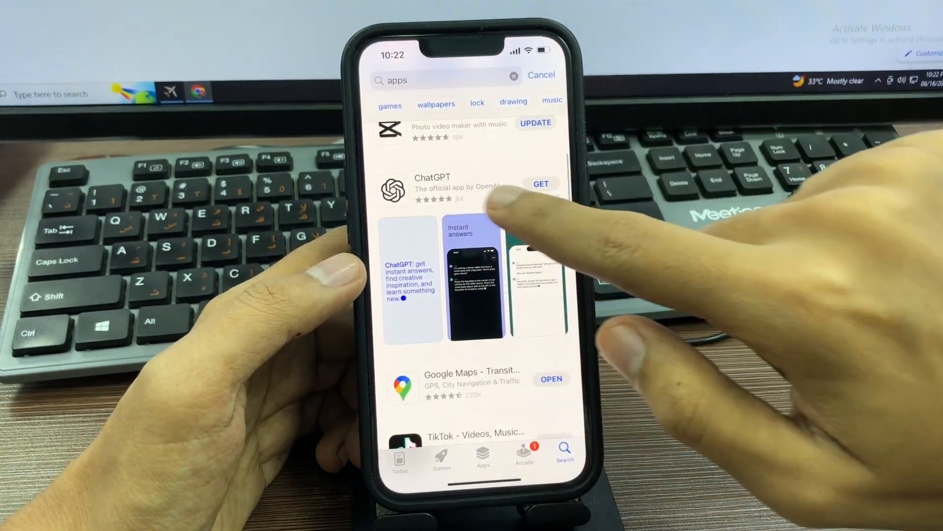
{"action": "left_click", "coordinate": [541, 184]}
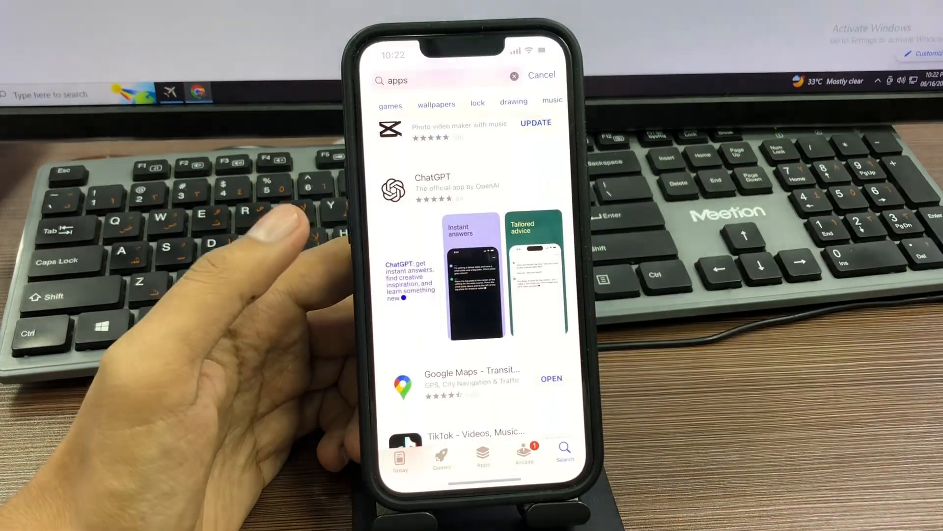
{"action": "scroll", "scroll_direction": "down", "scroll_amount": 3}
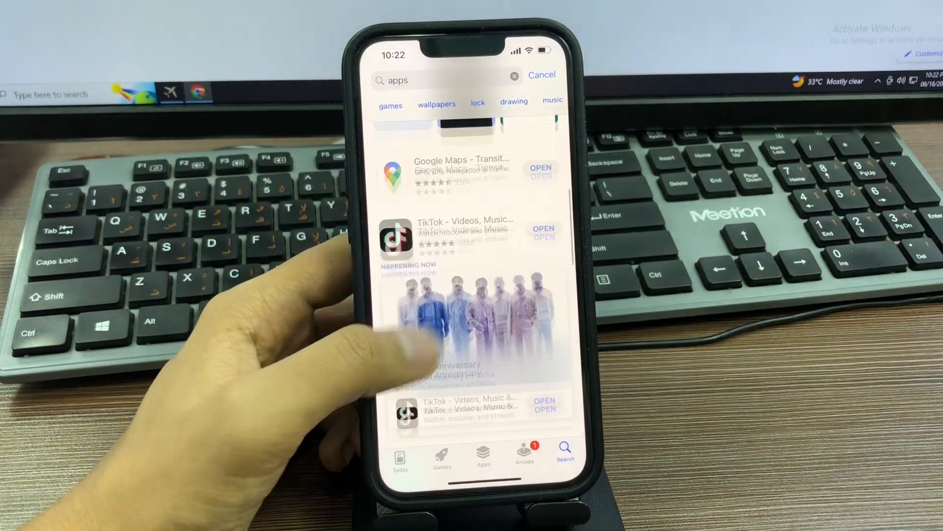
{"action": "scroll", "scroll_direction": "down", "scroll_amount": 3}
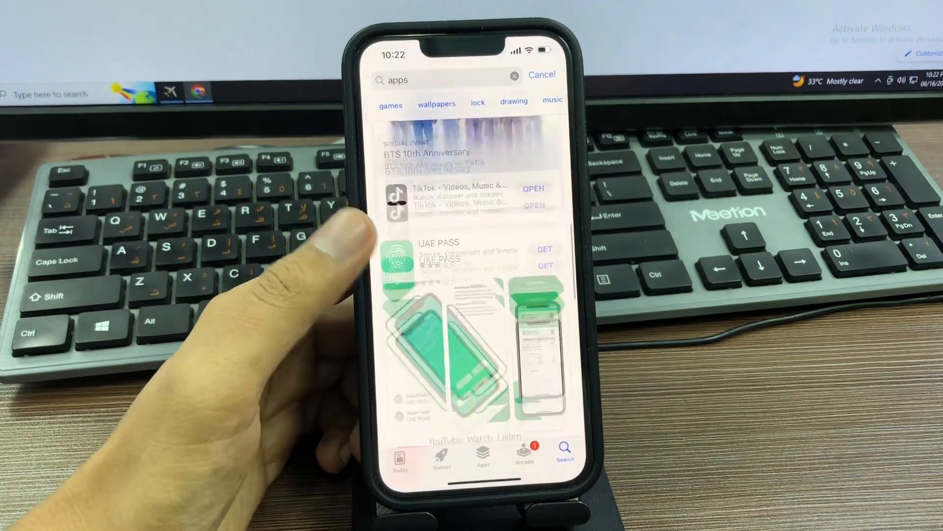
{"action": "scroll", "scroll_direction": "down", "scroll_amount": 3}
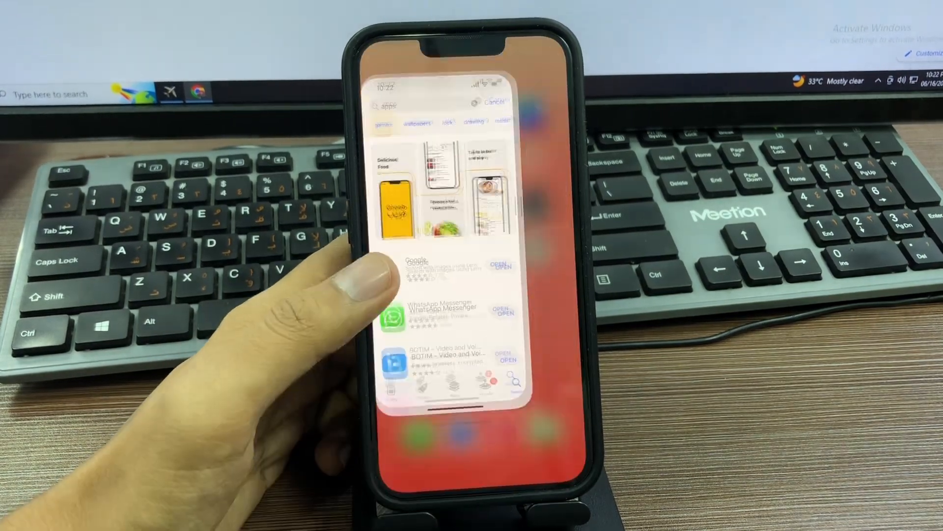